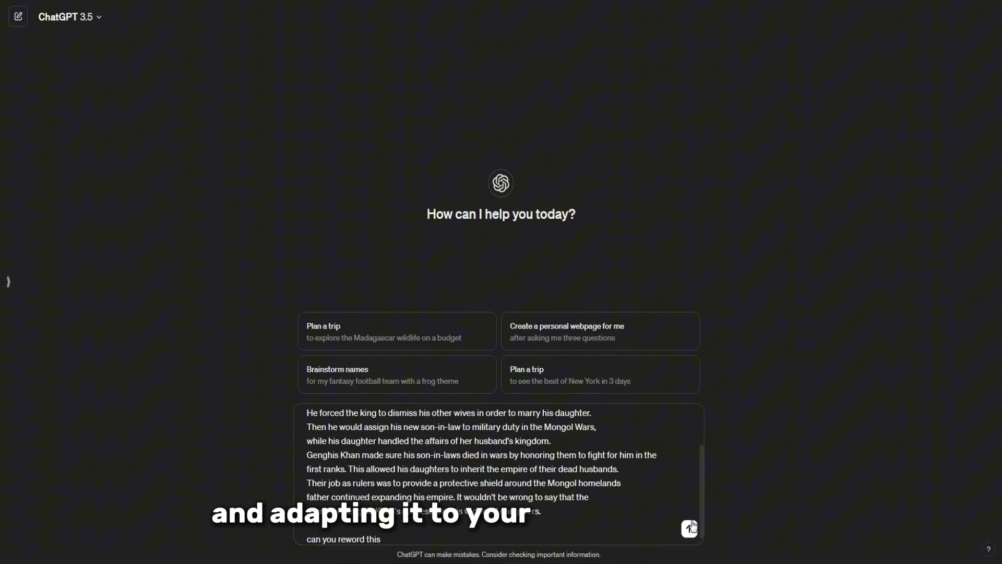
- Submit the pasted historical script to ChatGPT with the request 'can you reword this'
left_click(689, 527)
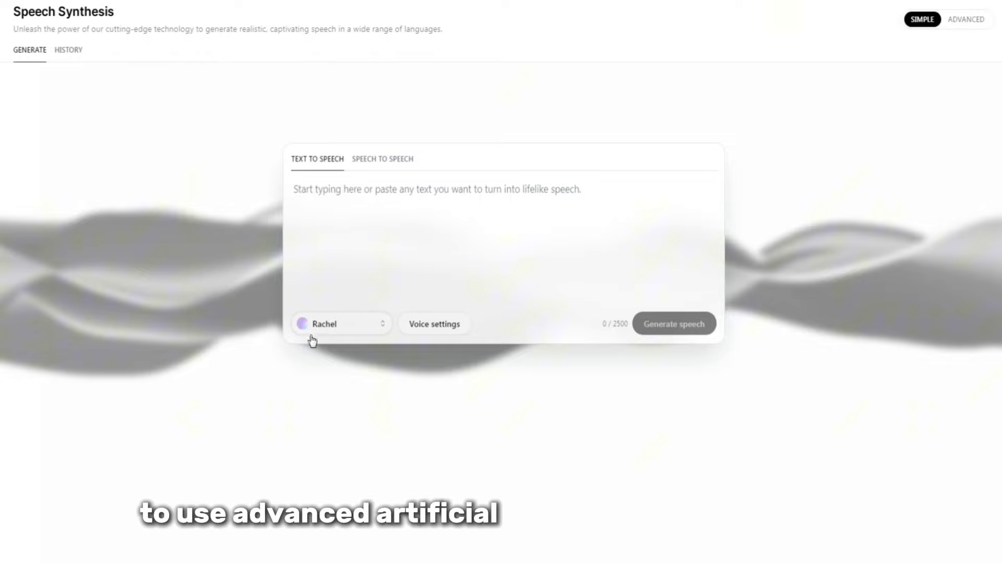
- Switch from the Rachel voice selector to the Voice Library to browse community voices
left_click(341, 323)
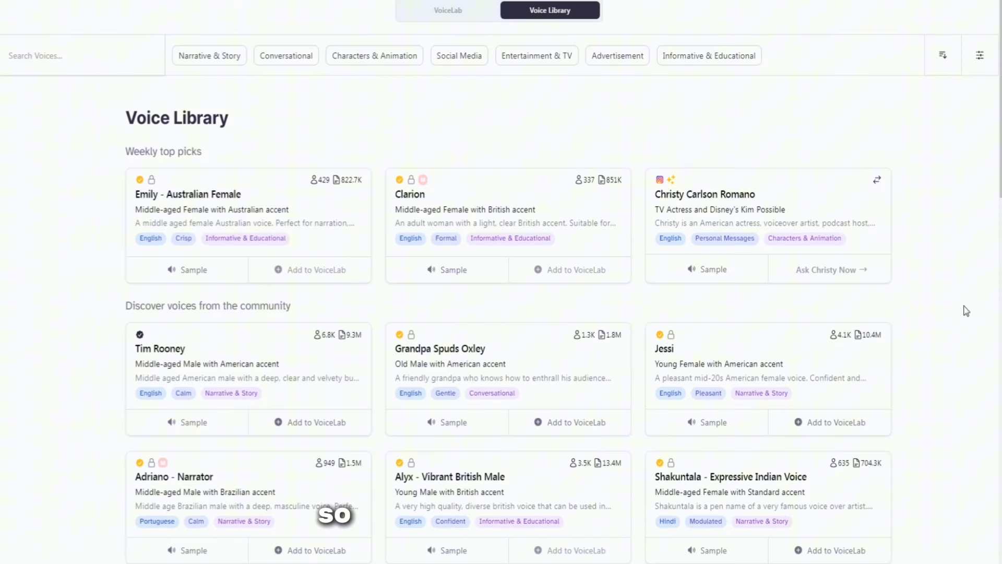
scroll("down", 3)
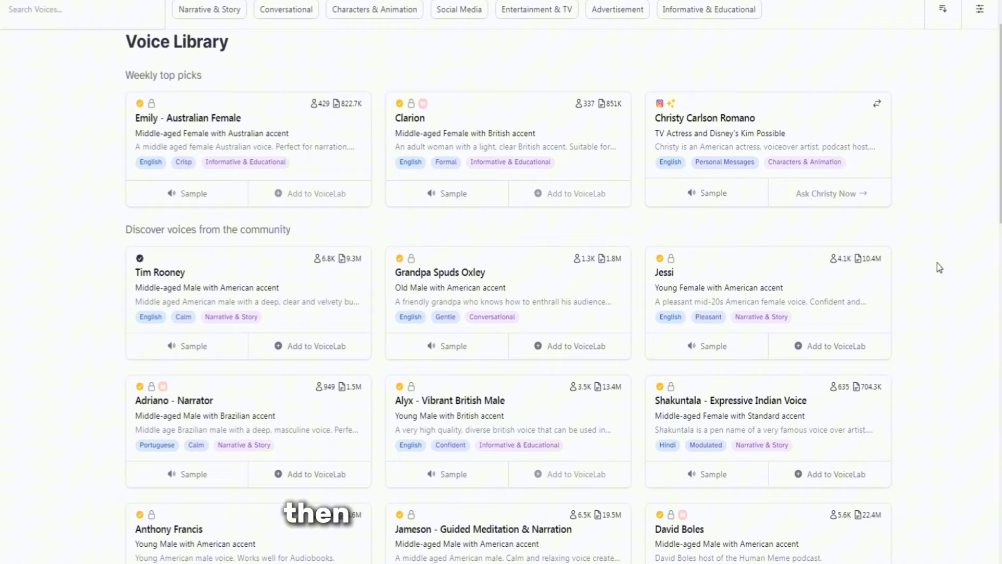
scroll("down", 3)
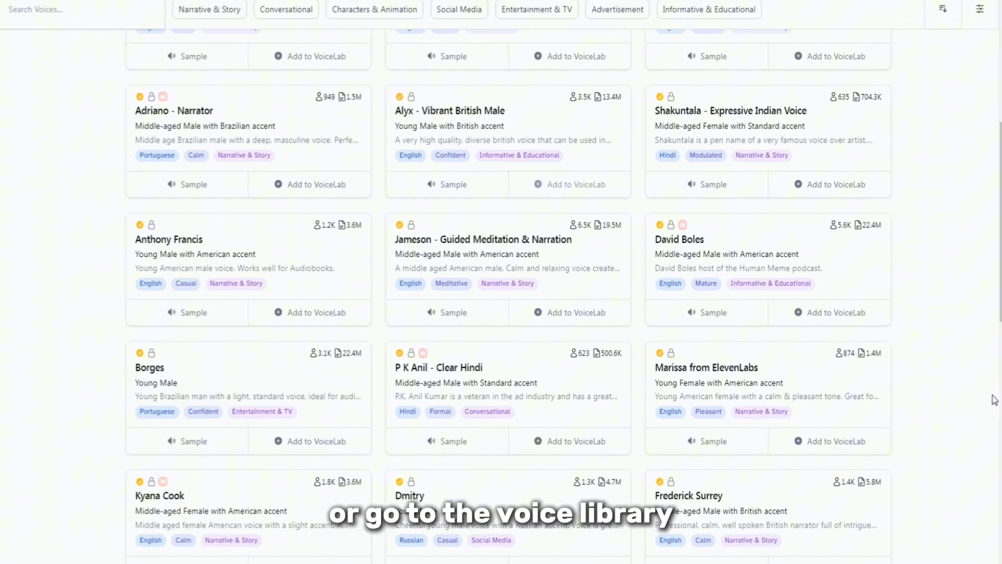
scroll("down", 3)
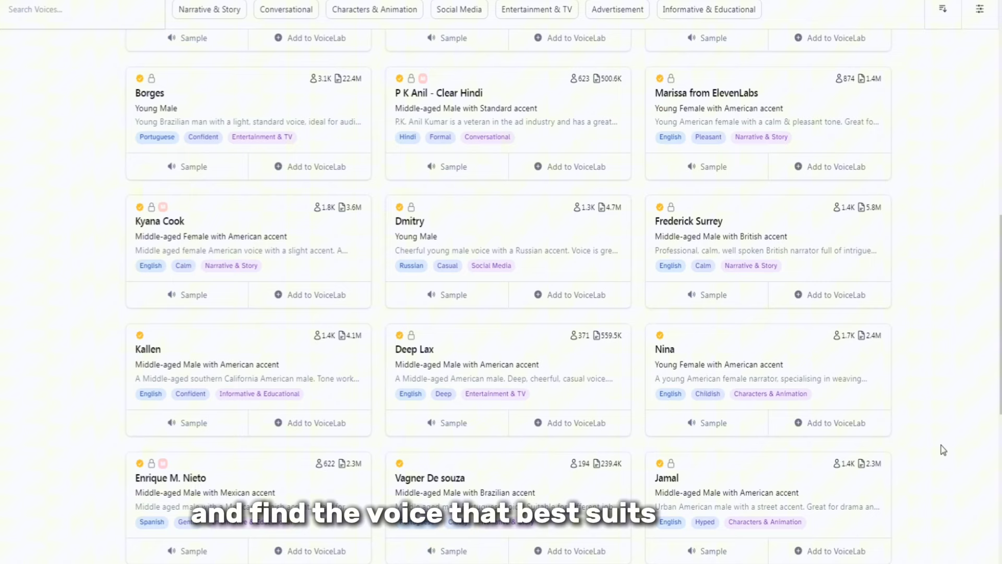
scroll("down", 3)
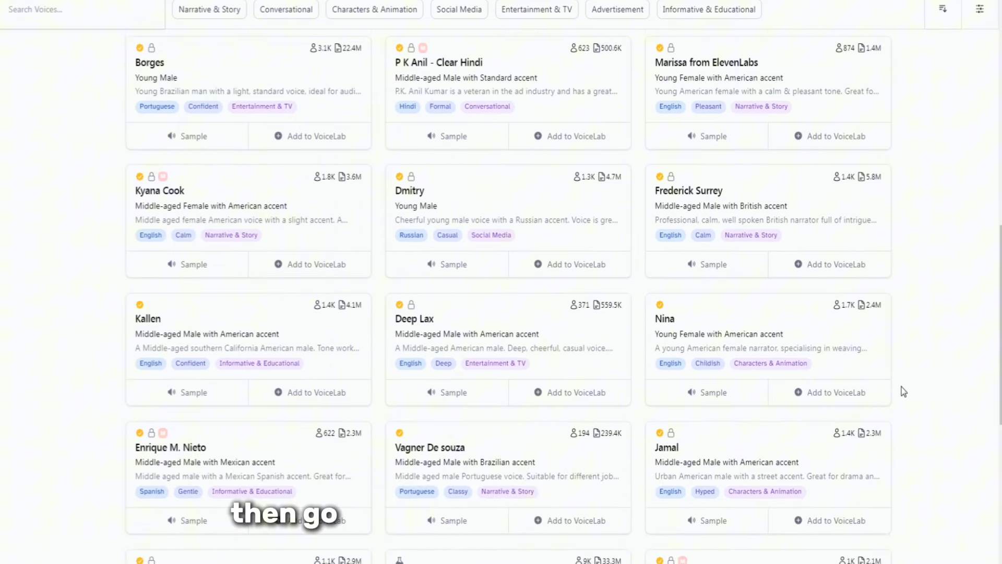
scroll("down", 3)
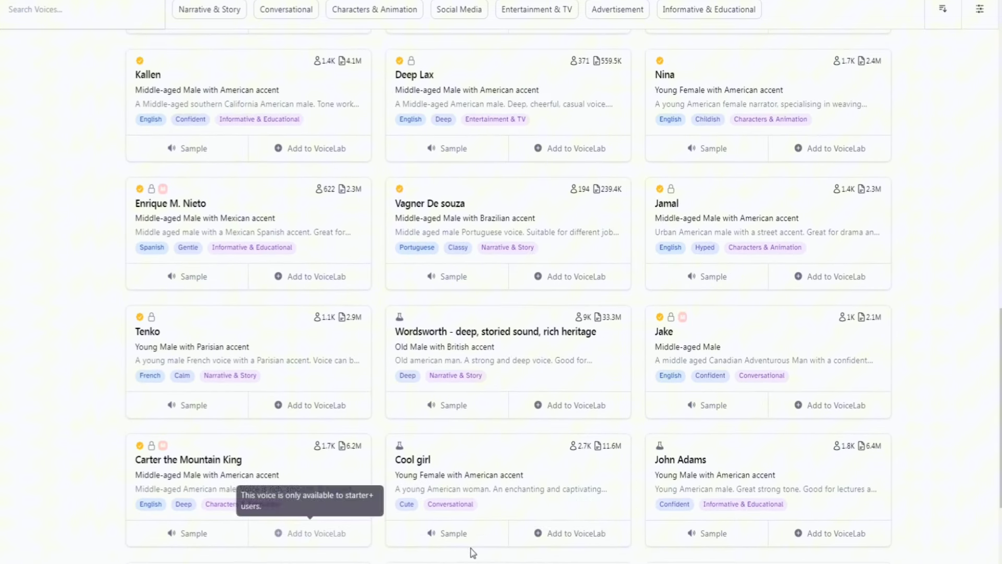
scroll("down", 3)
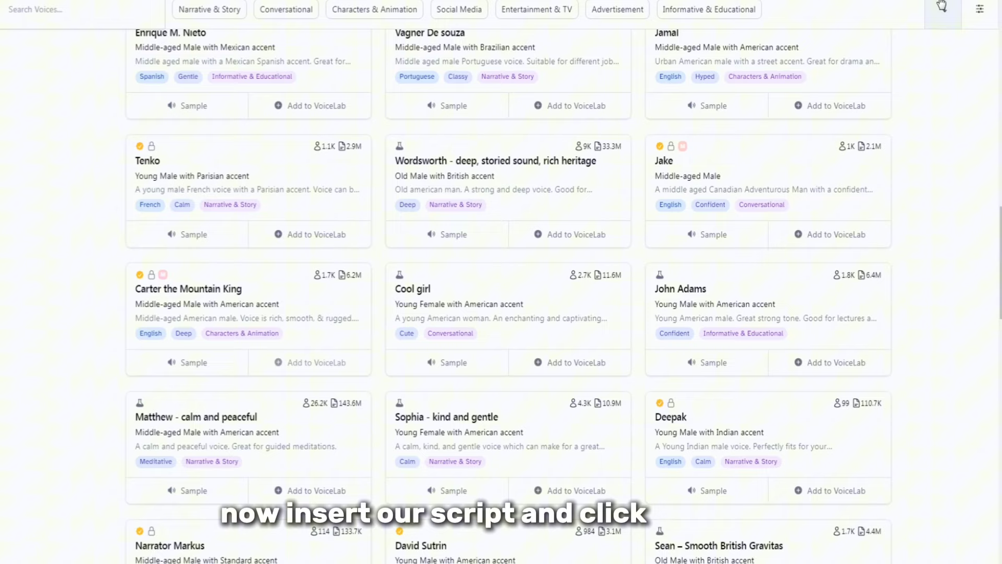